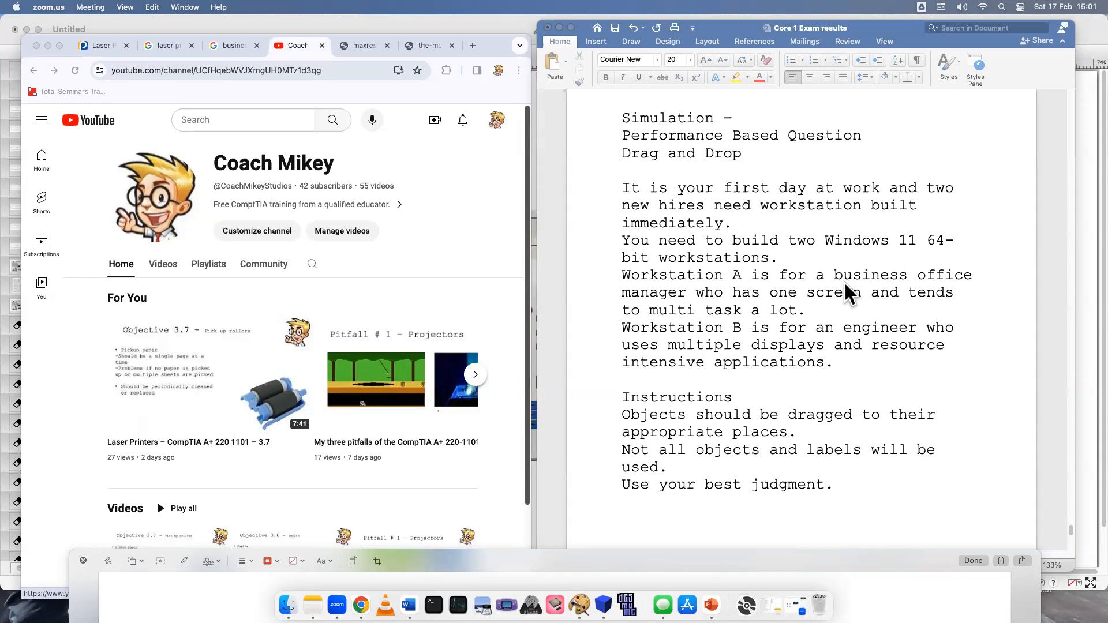
{"action": "mouse_move", "coordinate": [657, 198]}
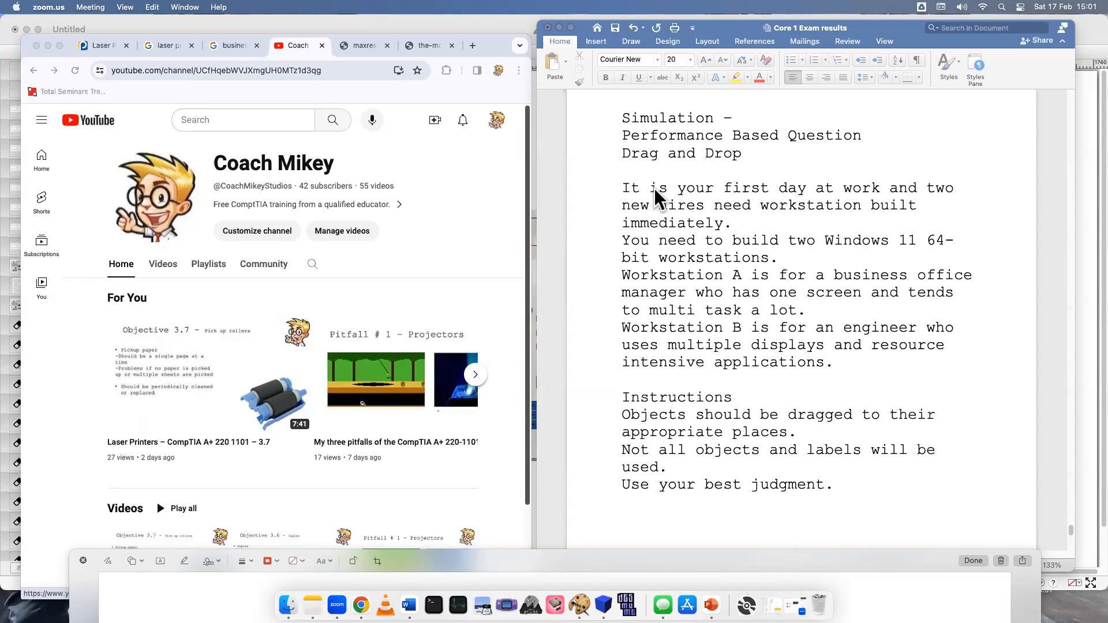
Step: Handwrite red labels 'BOM' beside Workstation A and 'Eng' beside Workstation B
{"action": "left_click", "coordinate": [625, 187]}
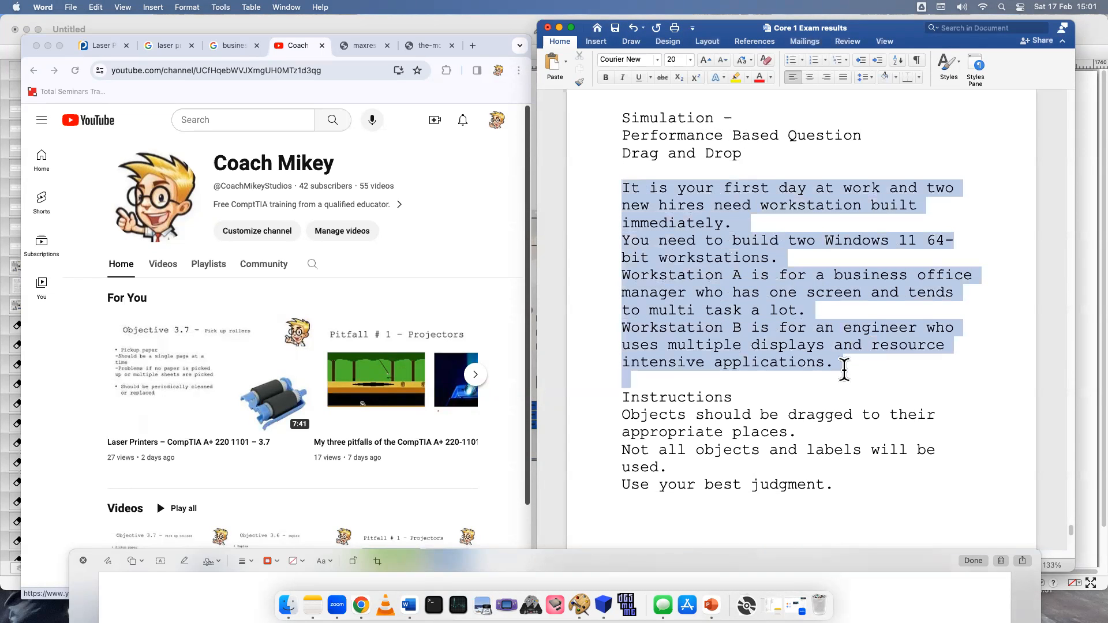
{"action": "mouse_move", "coordinate": [699, 137]}
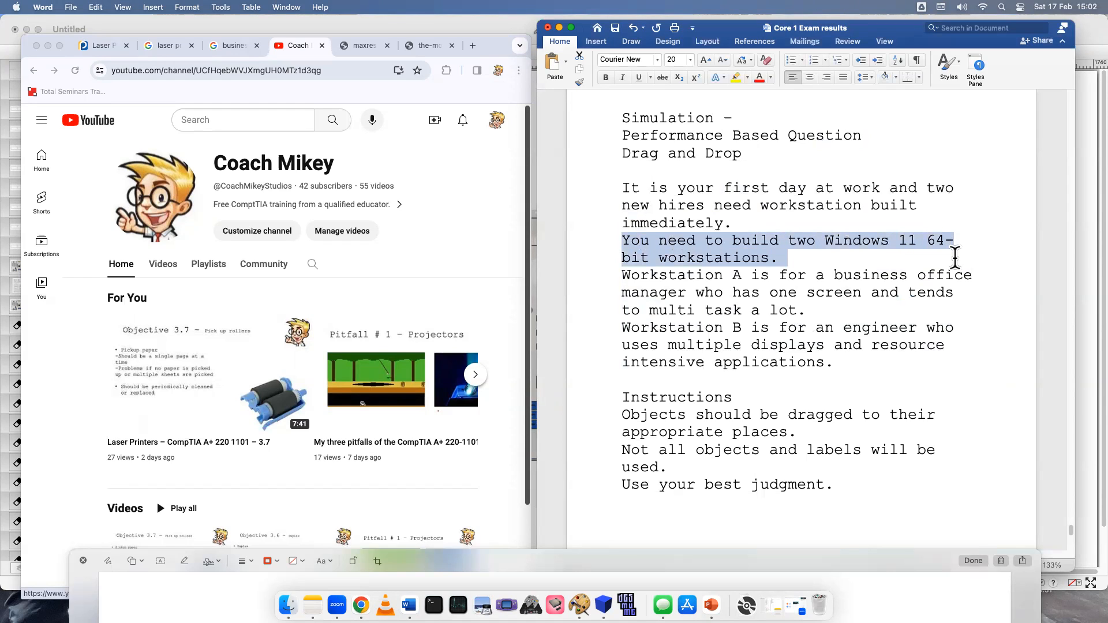
{"action": "left_click", "coordinate": [777, 258]}
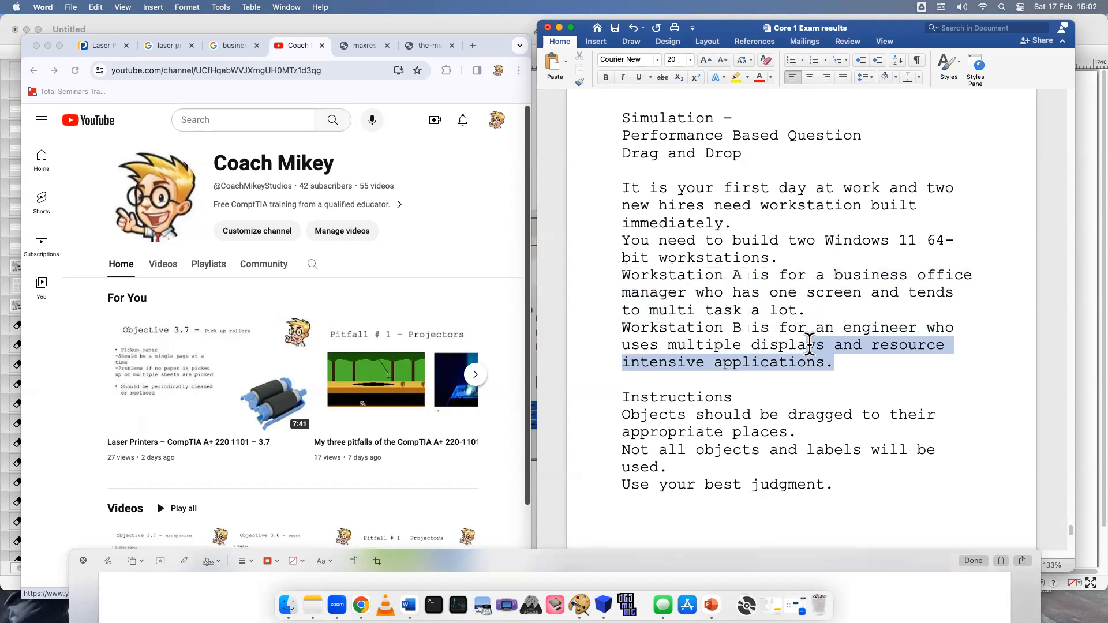
{"action": "left_click", "coordinate": [626, 416]}
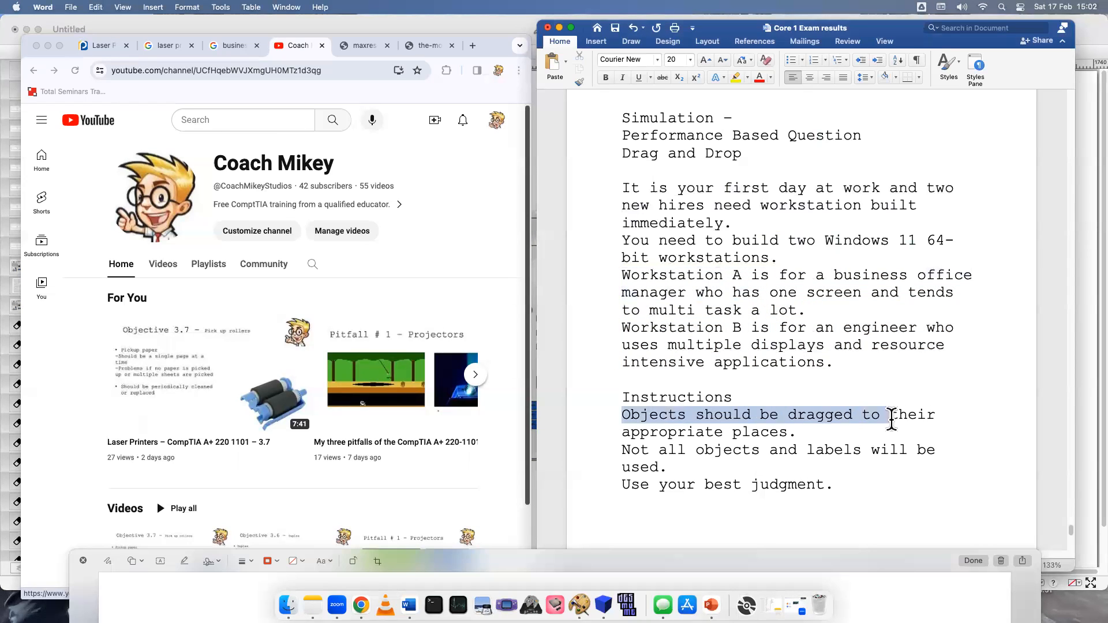
{"action": "left_click", "coordinate": [802, 431]}
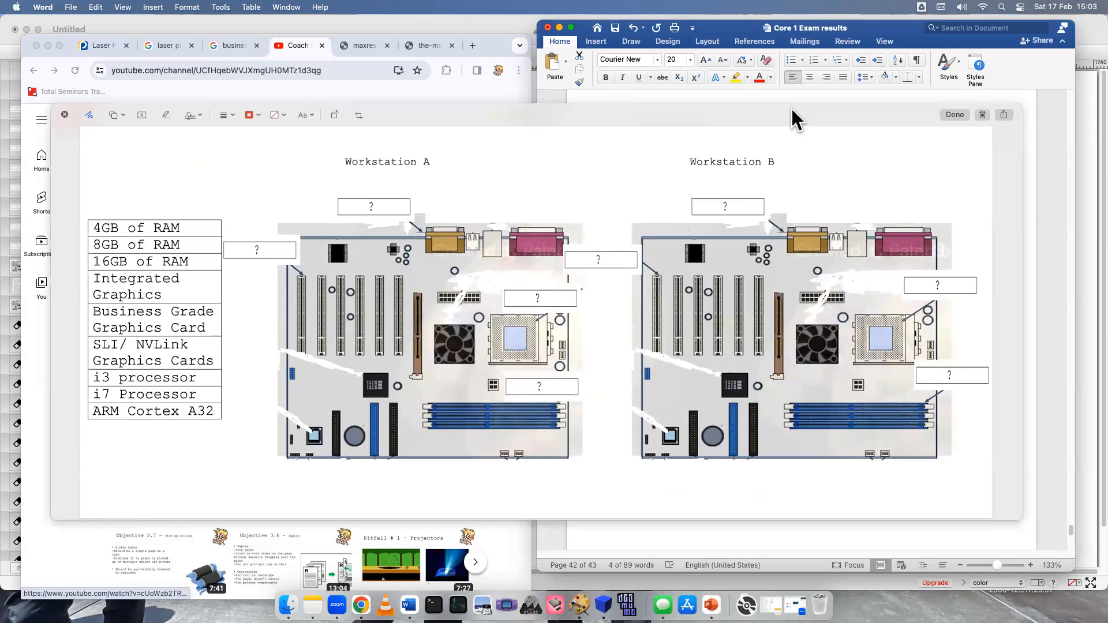
{"action": "mouse_move", "coordinate": [195, 179]}
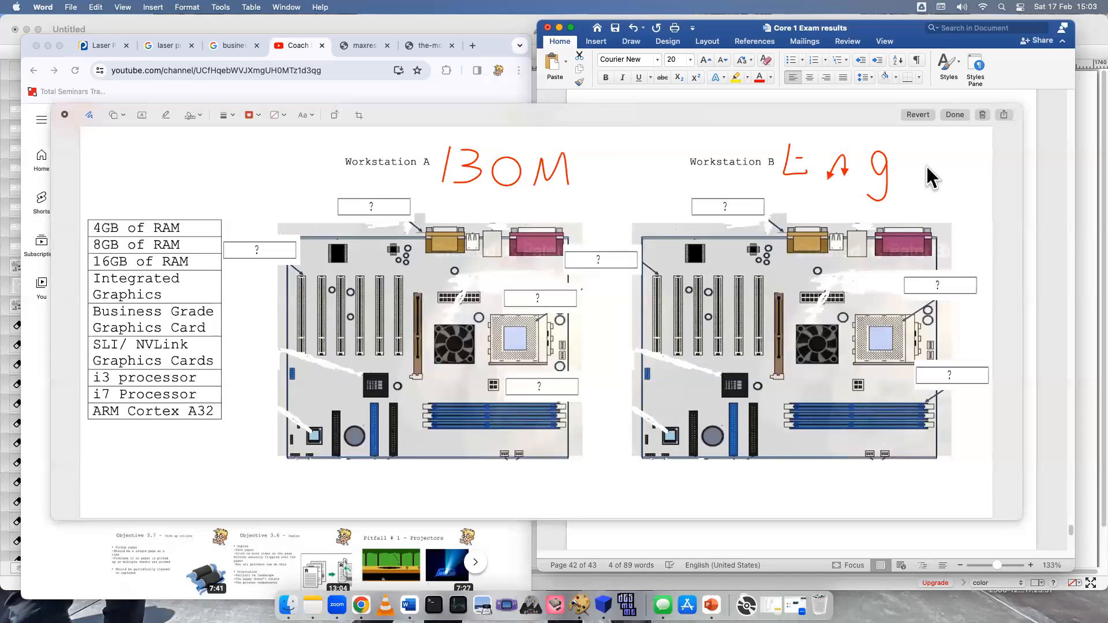
{"action": "mouse_move", "coordinate": [167, 343]}
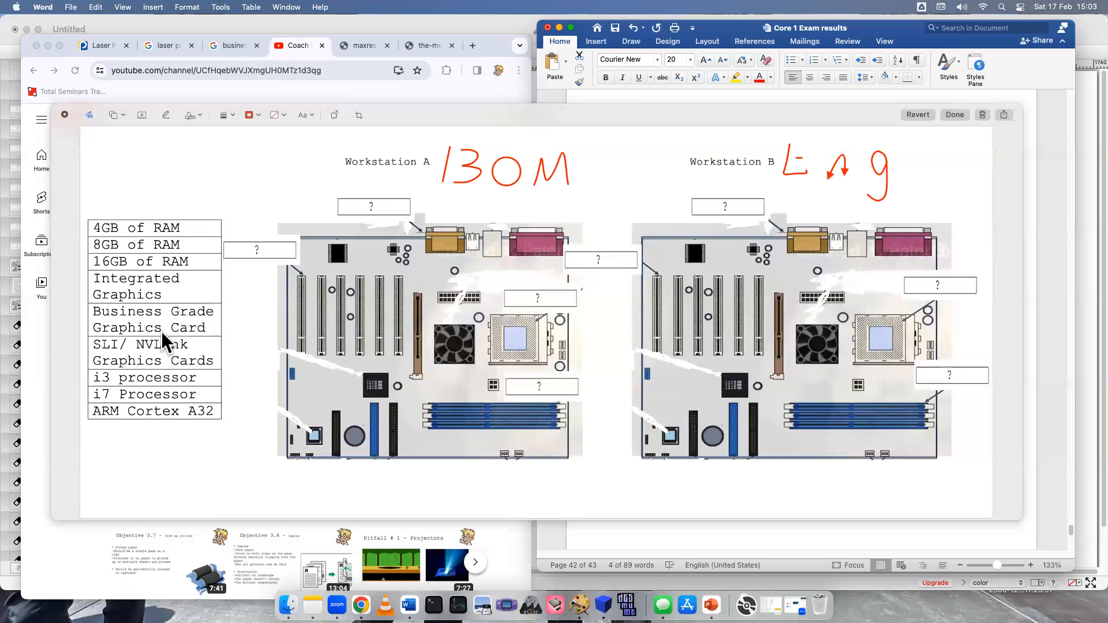
{"action": "mouse_move", "coordinate": [208, 233]}
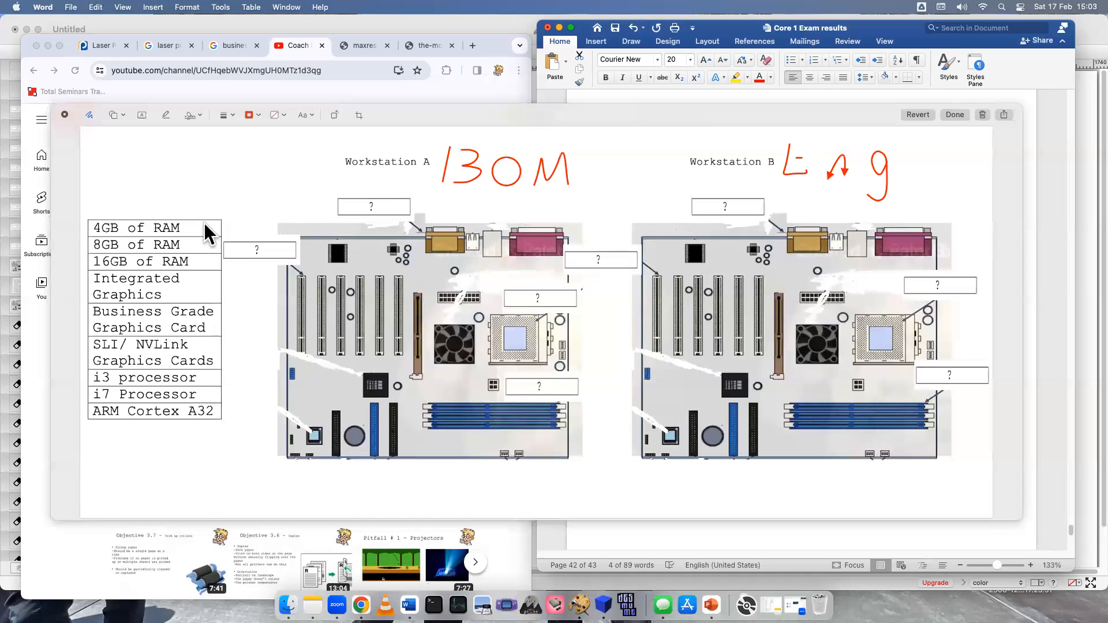
{"action": "mouse_move", "coordinate": [214, 316]}
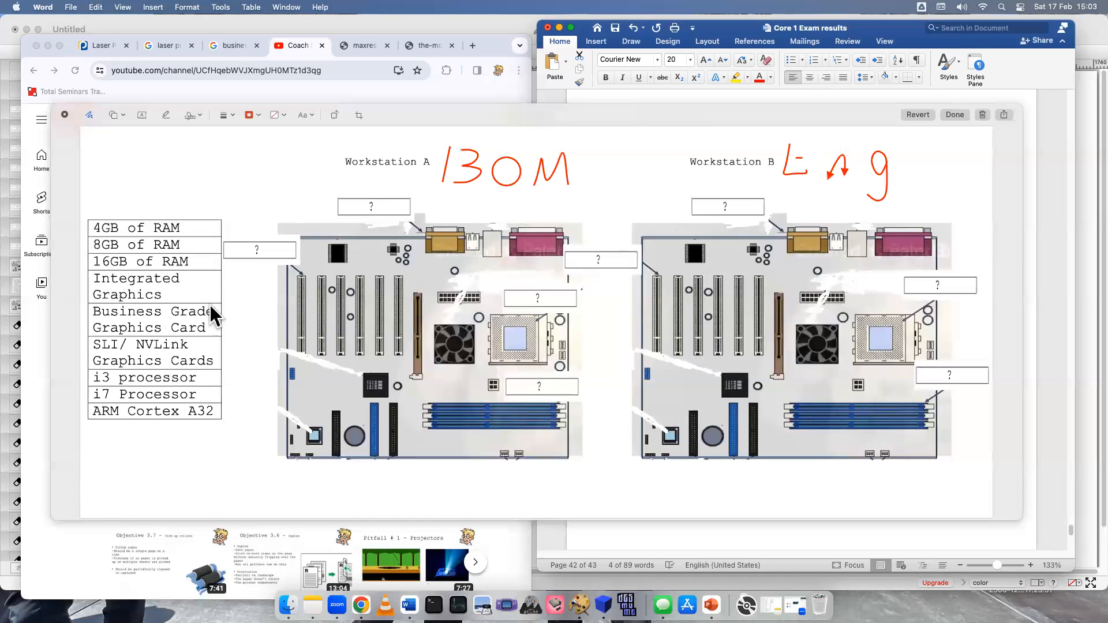
{"action": "mouse_move", "coordinate": [205, 424]}
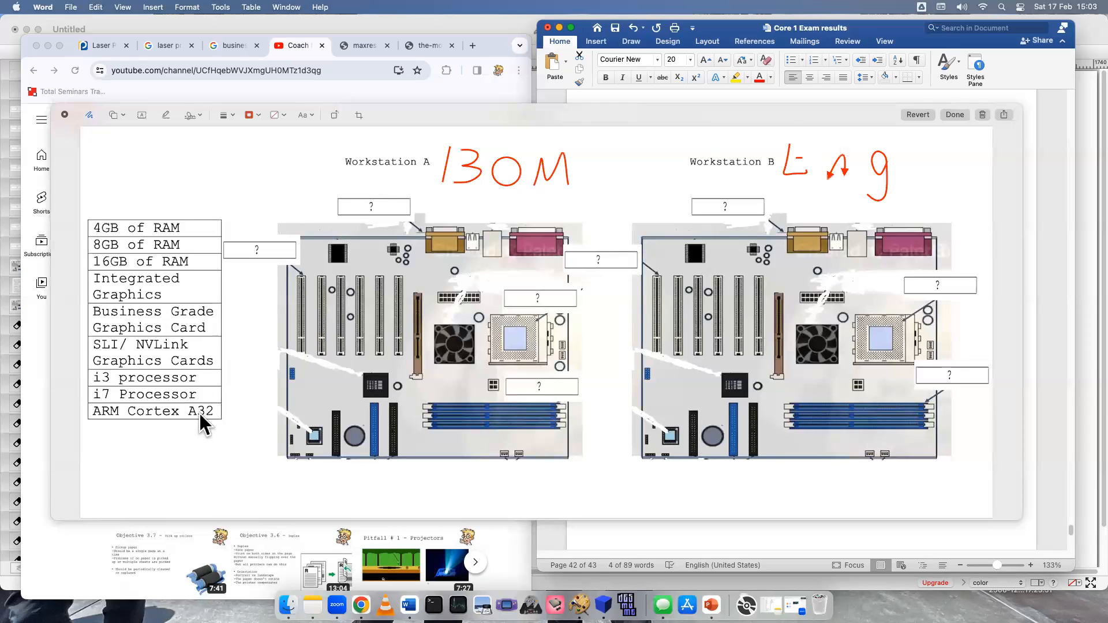
{"action": "mouse_move", "coordinate": [477, 207]}
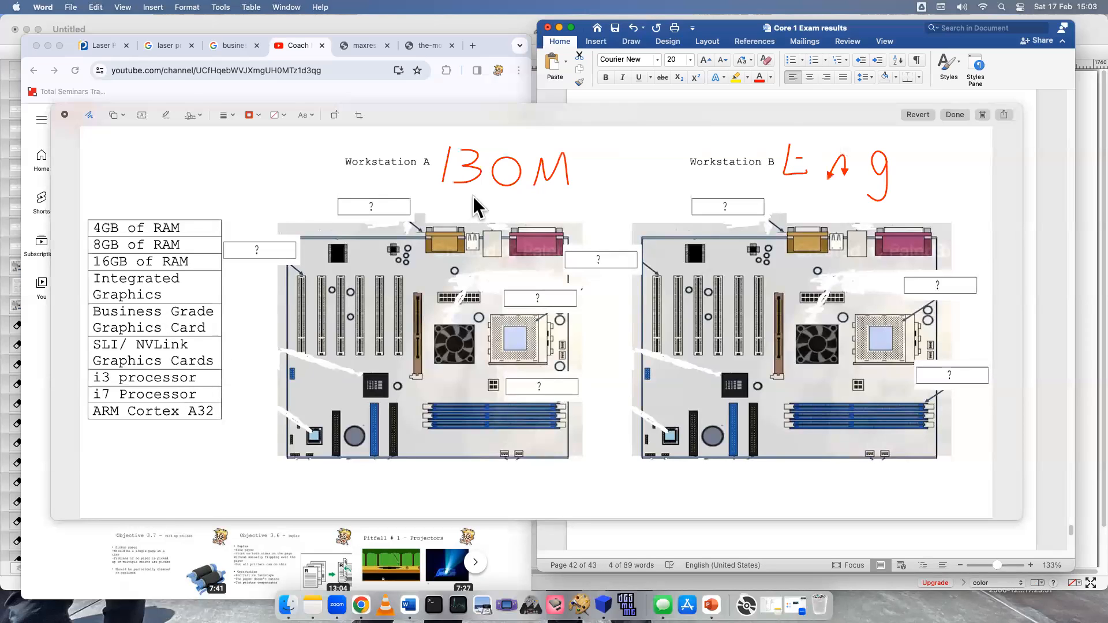
{"action": "mouse_move", "coordinate": [840, 38]}
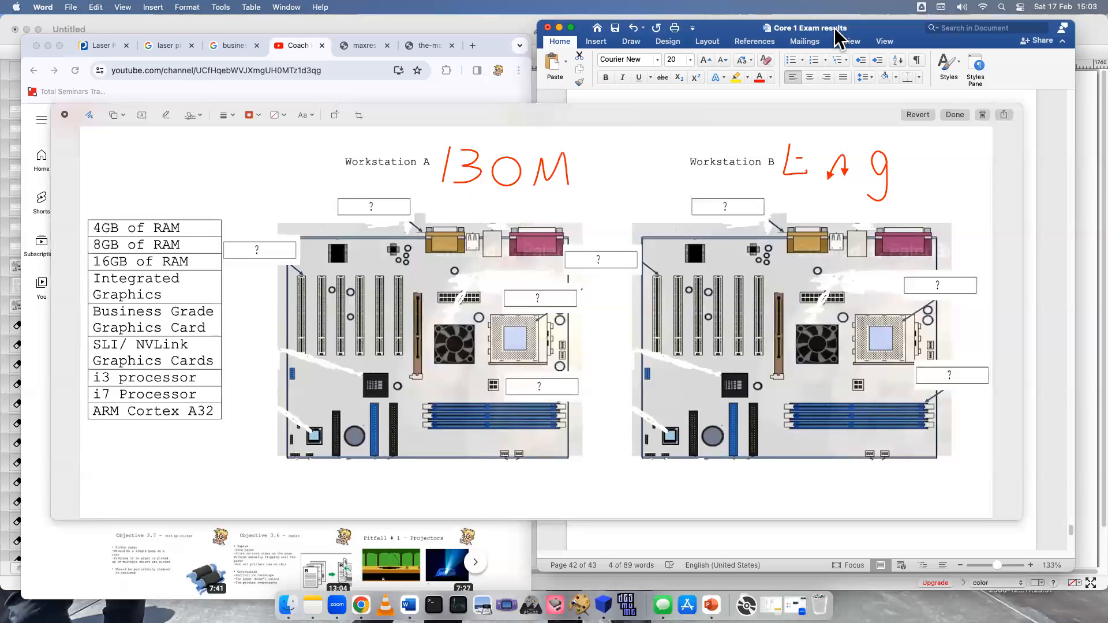
{"action": "mouse_move", "coordinate": [835, 276]}
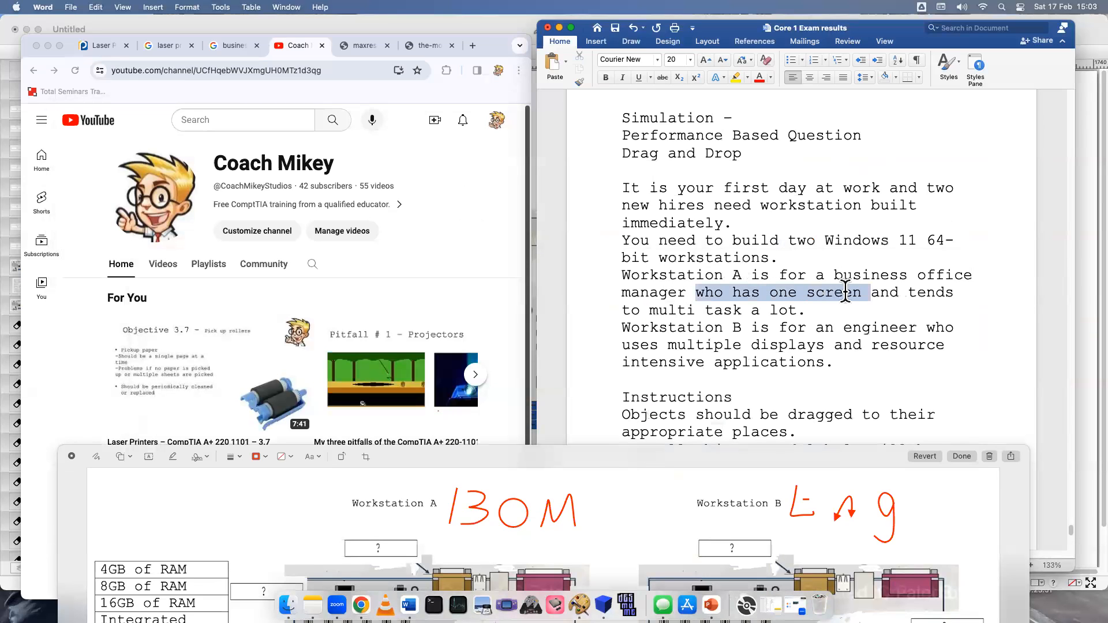
{"action": "left_click", "coordinate": [797, 309]}
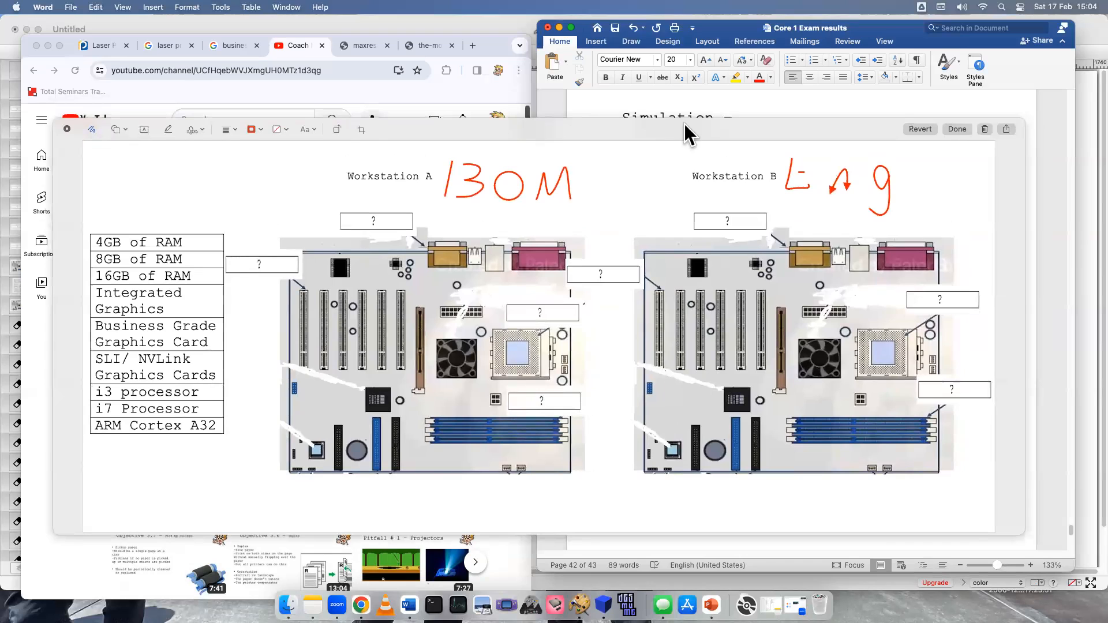
{"action": "mouse_move", "coordinate": [283, 237]}
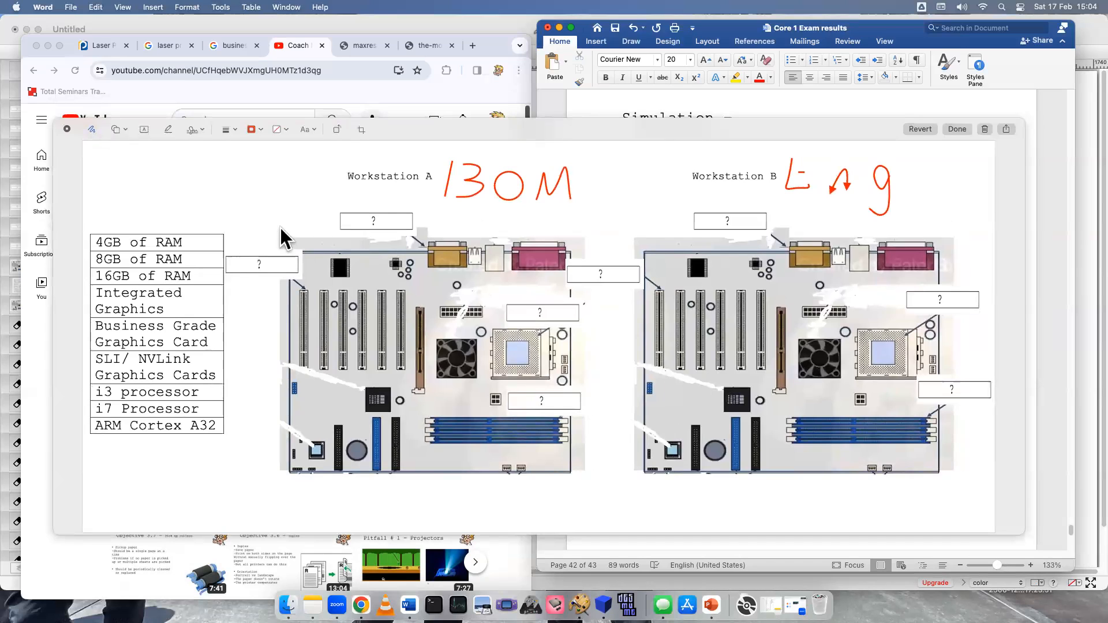
{"action": "mouse_move", "coordinate": [166, 336]}
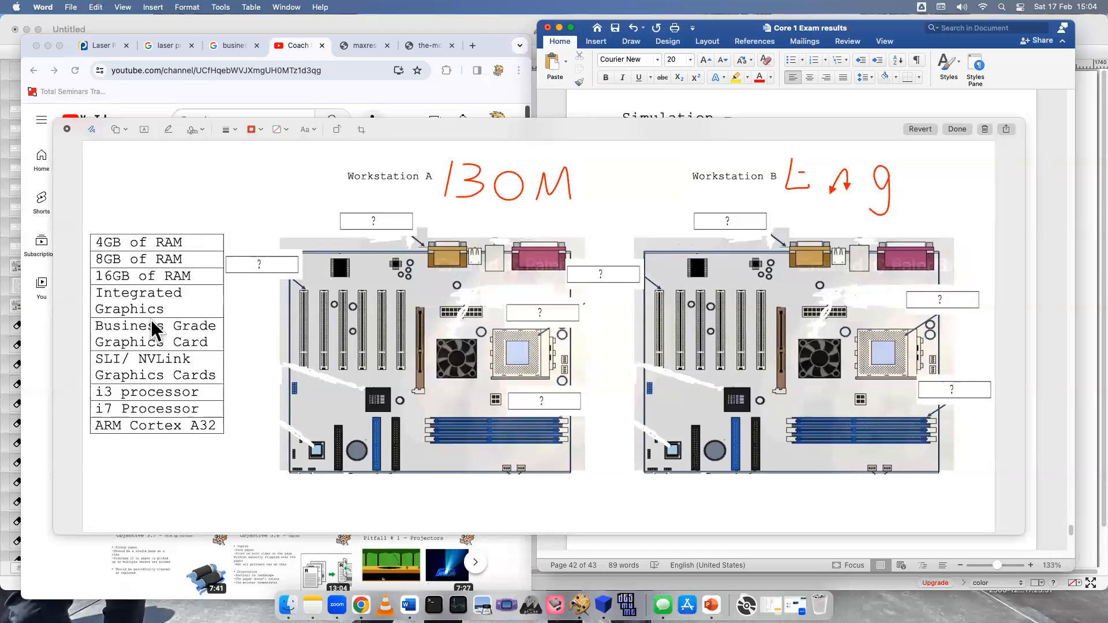
{"action": "mouse_move", "coordinate": [216, 309]}
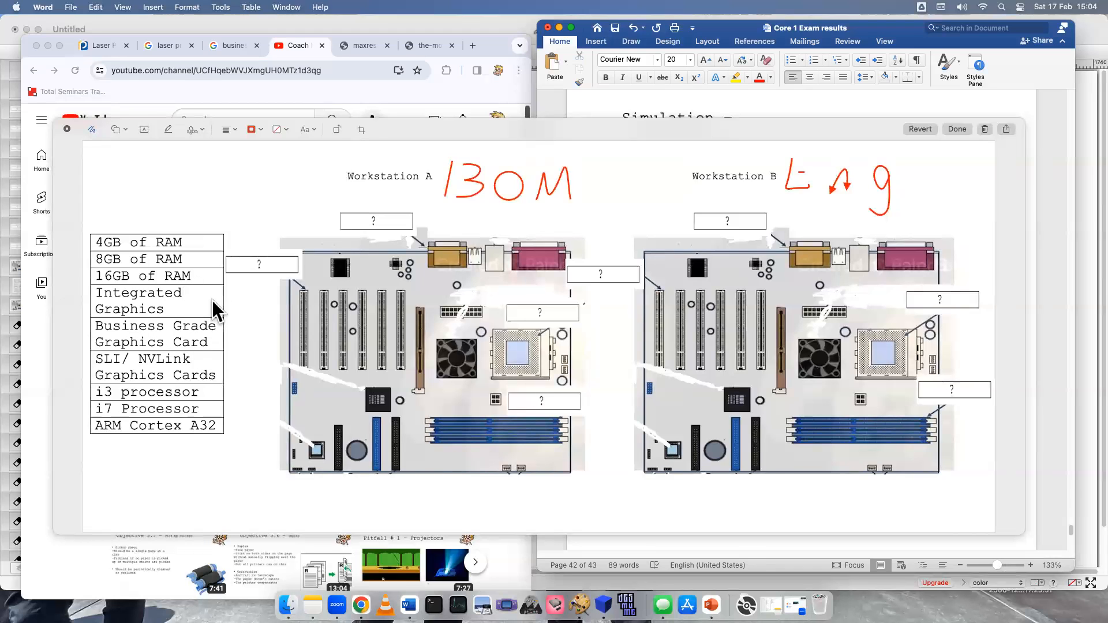
{"action": "mouse_move", "coordinate": [233, 336]}
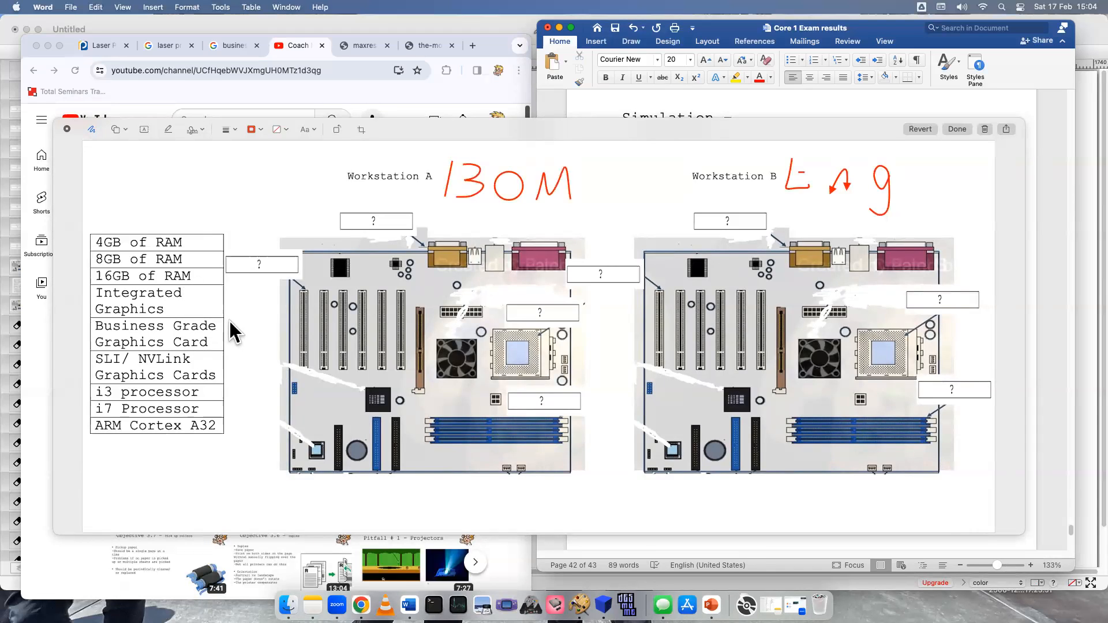
{"action": "mouse_move", "coordinate": [170, 315]}
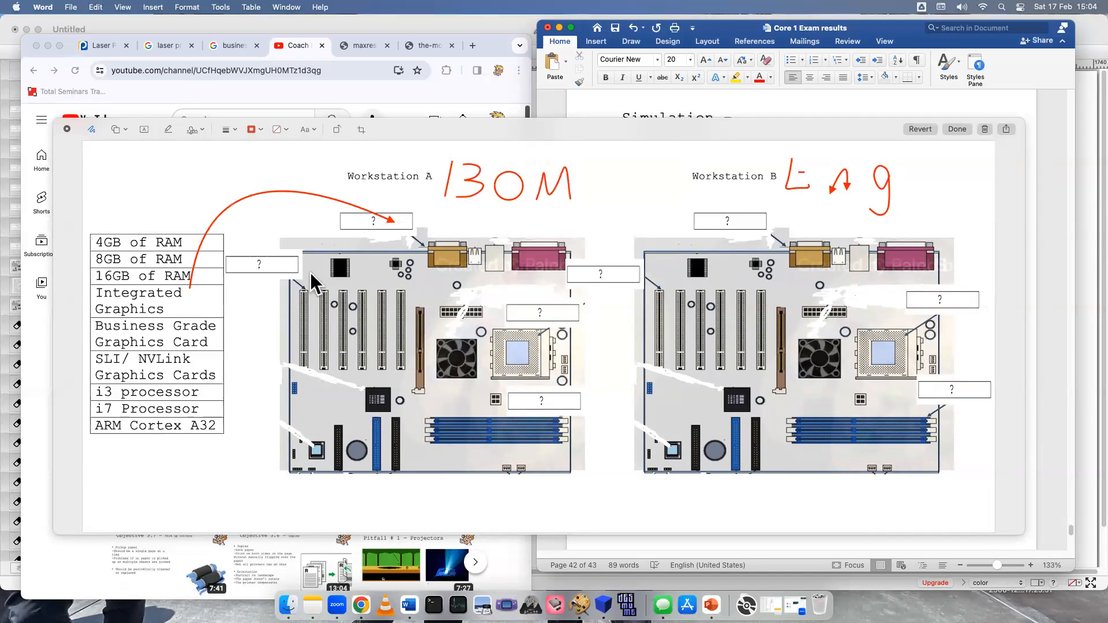
{"action": "mouse_move", "coordinate": [177, 322]}
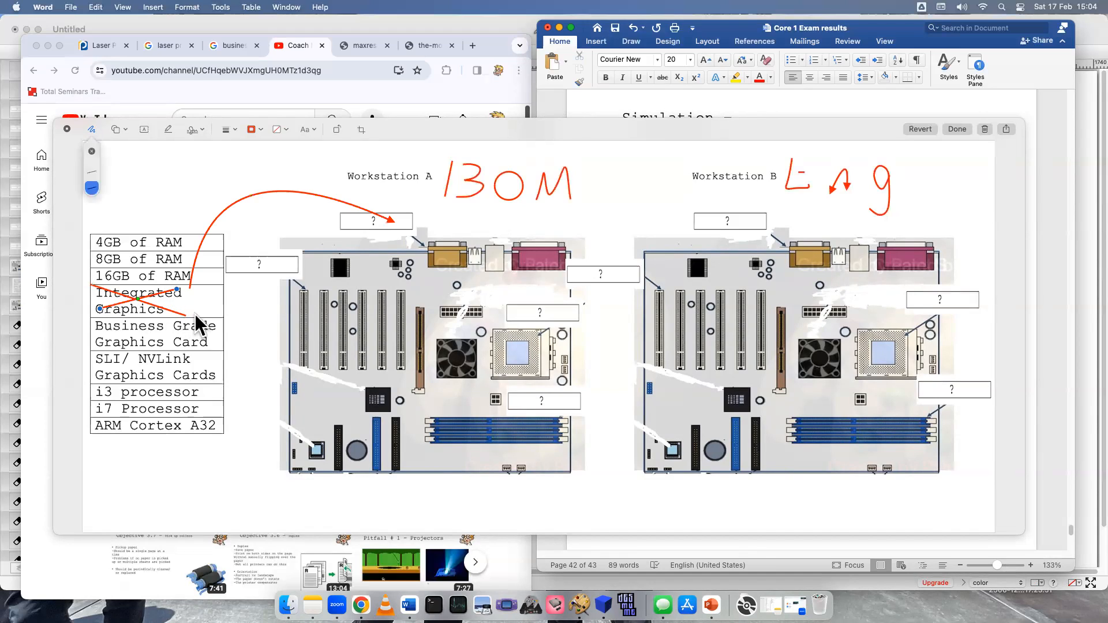
{"action": "mouse_move", "coordinate": [251, 360]}
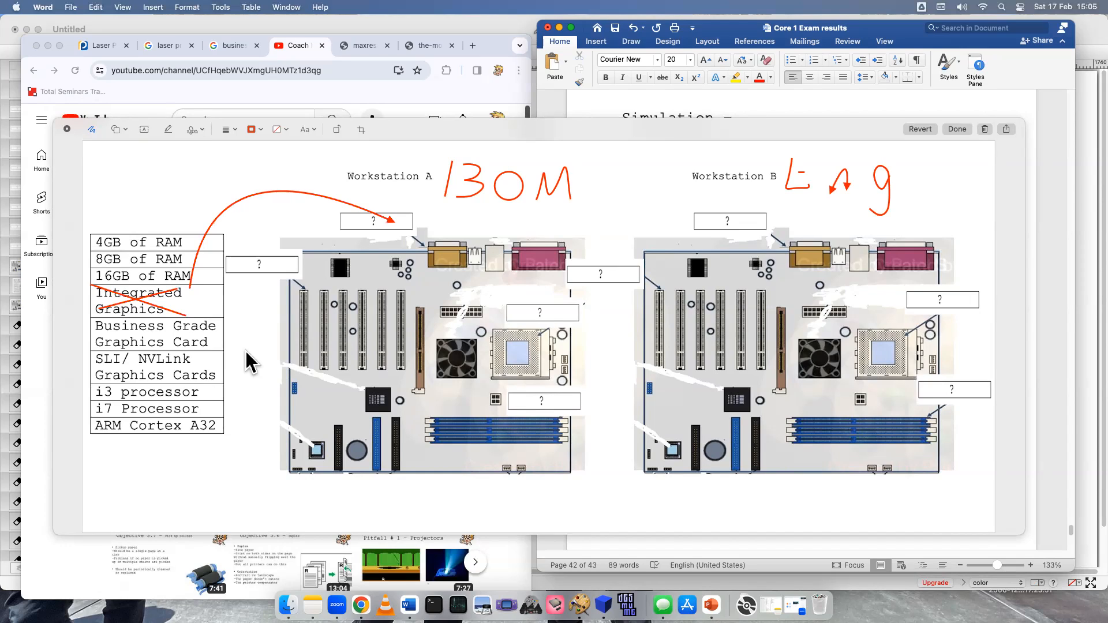
{"action": "mouse_move", "coordinate": [208, 276]}
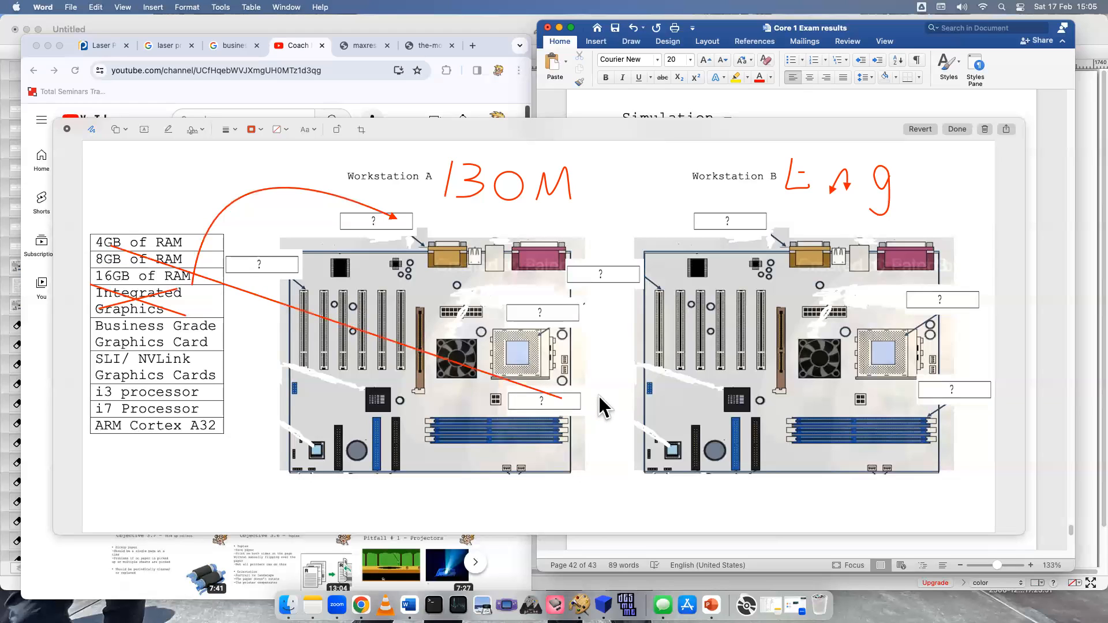
{"action": "mouse_move", "coordinate": [146, 256]}
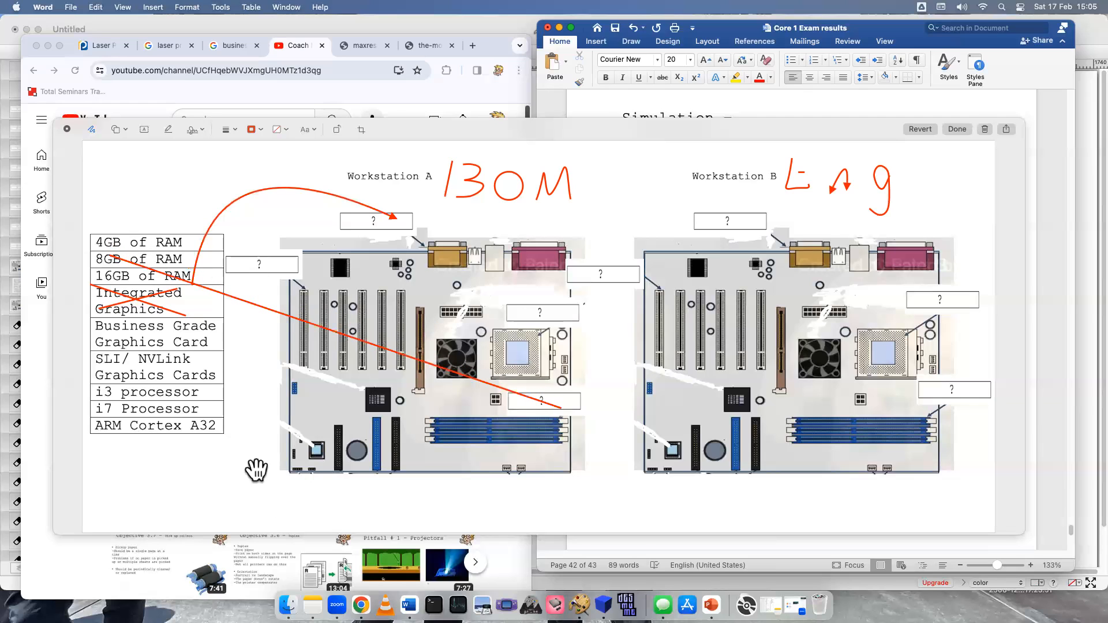
{"action": "mouse_move", "coordinate": [261, 442]}
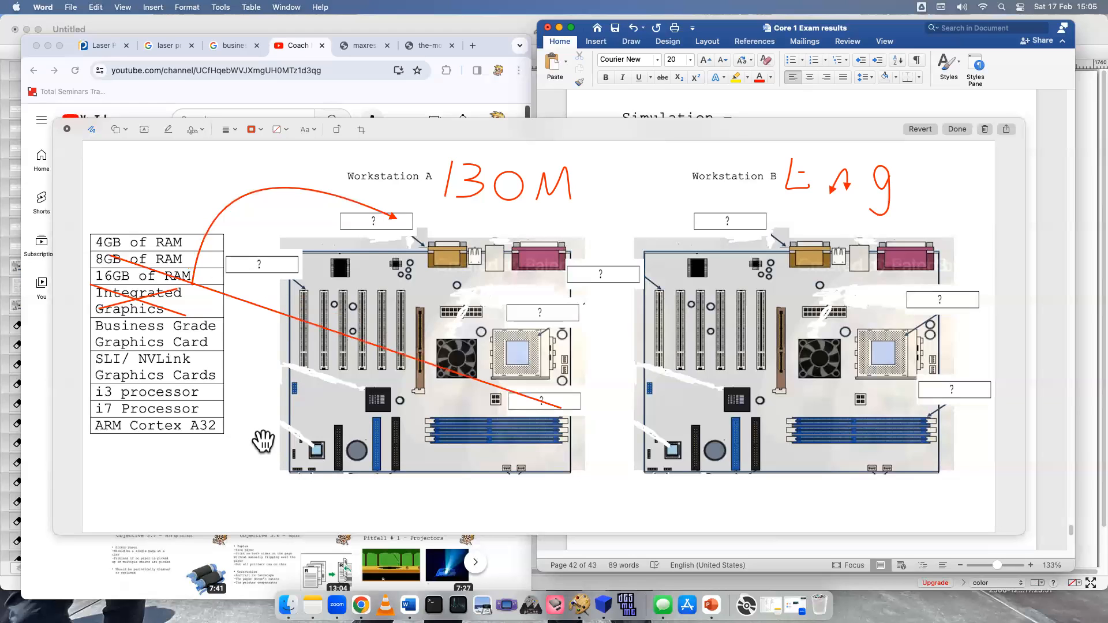
{"action": "mouse_move", "coordinate": [175, 255]}
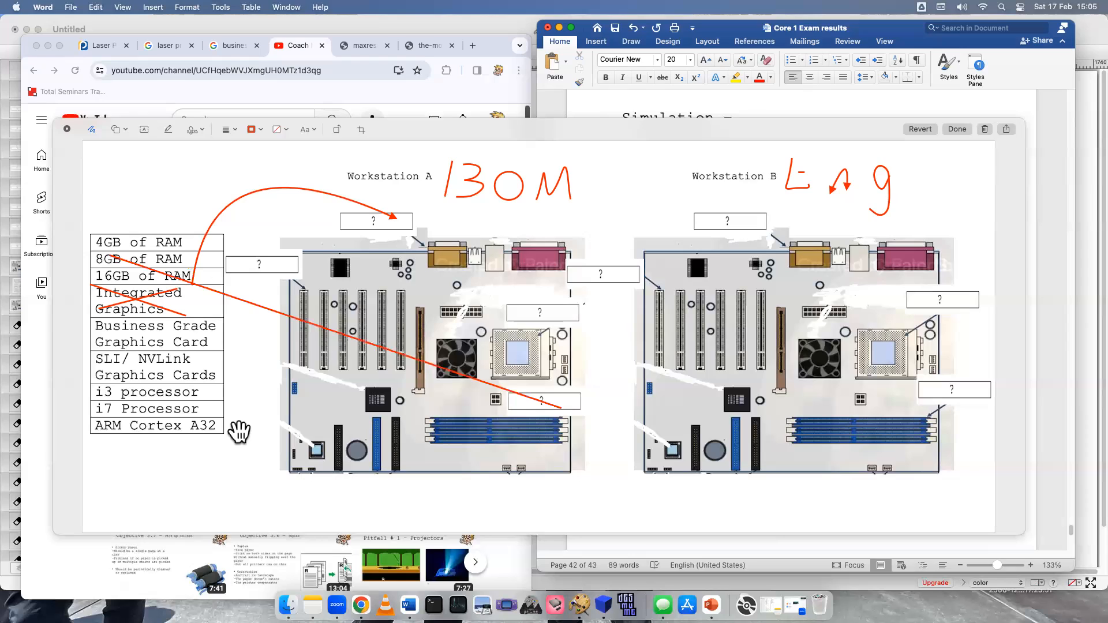
{"action": "mouse_move", "coordinate": [231, 481]}
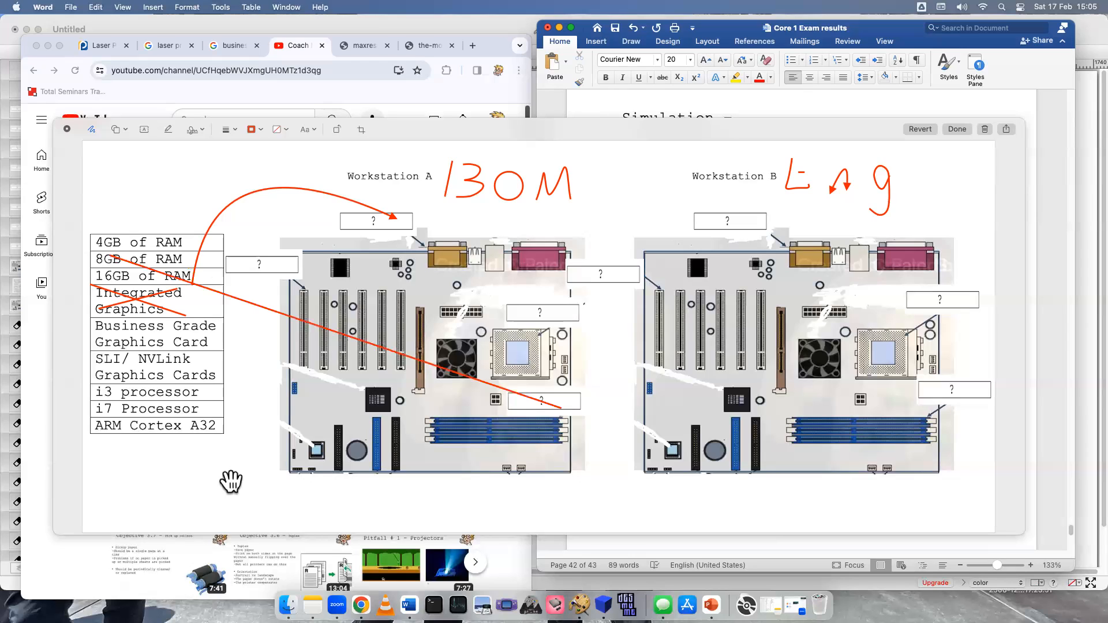
{"action": "mouse_move", "coordinate": [240, 449]}
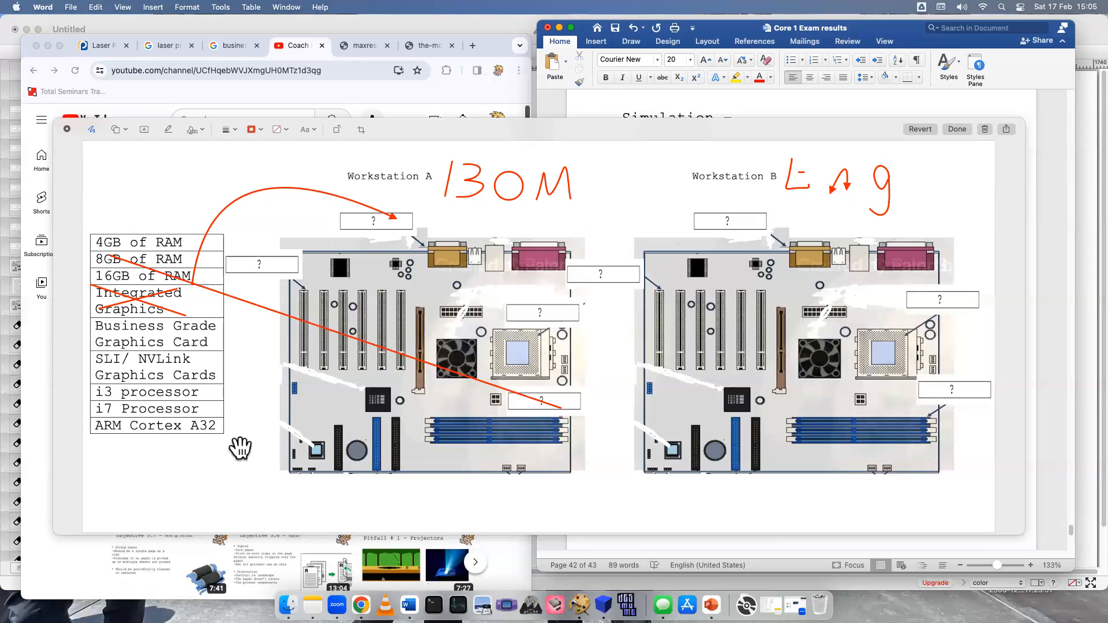
{"action": "mouse_move", "coordinate": [212, 385]}
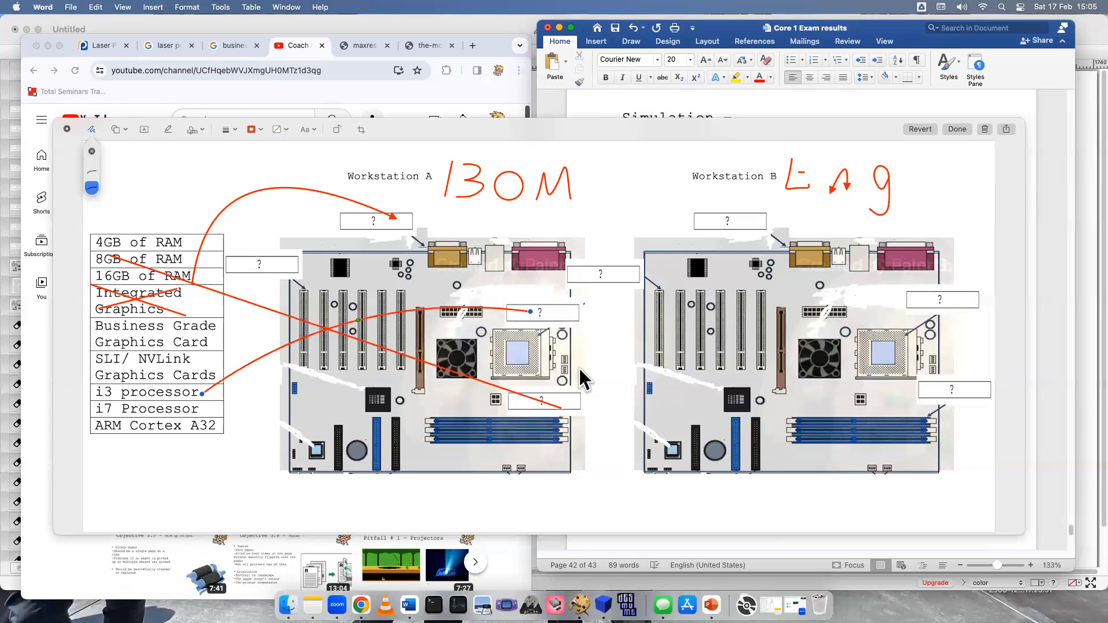
{"action": "mouse_move", "coordinate": [601, 346]}
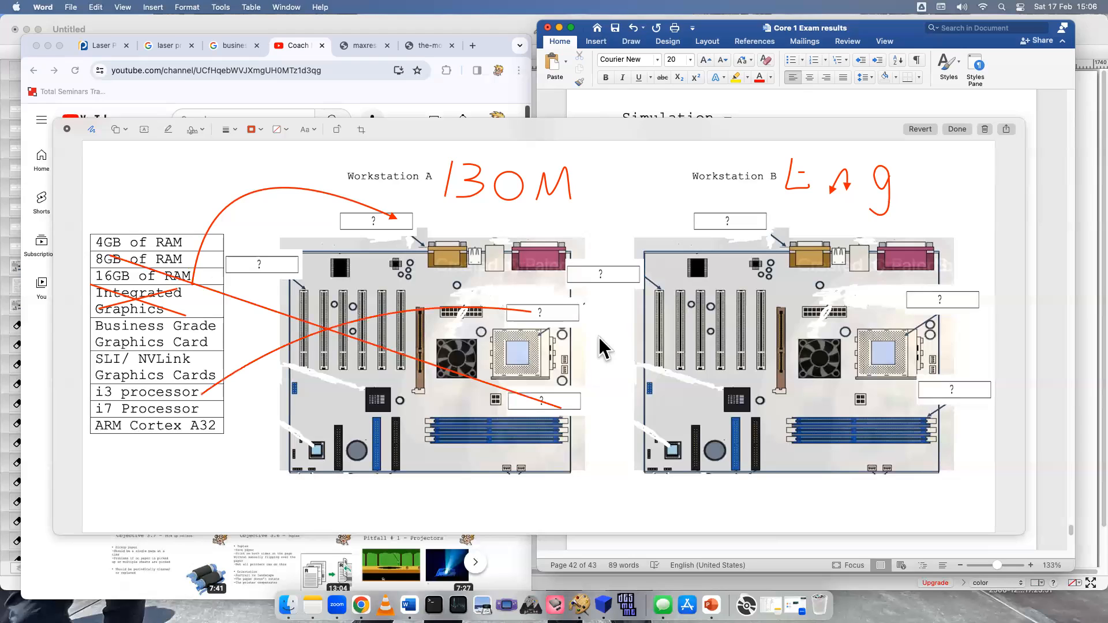
{"action": "mouse_move", "coordinate": [274, 444]}
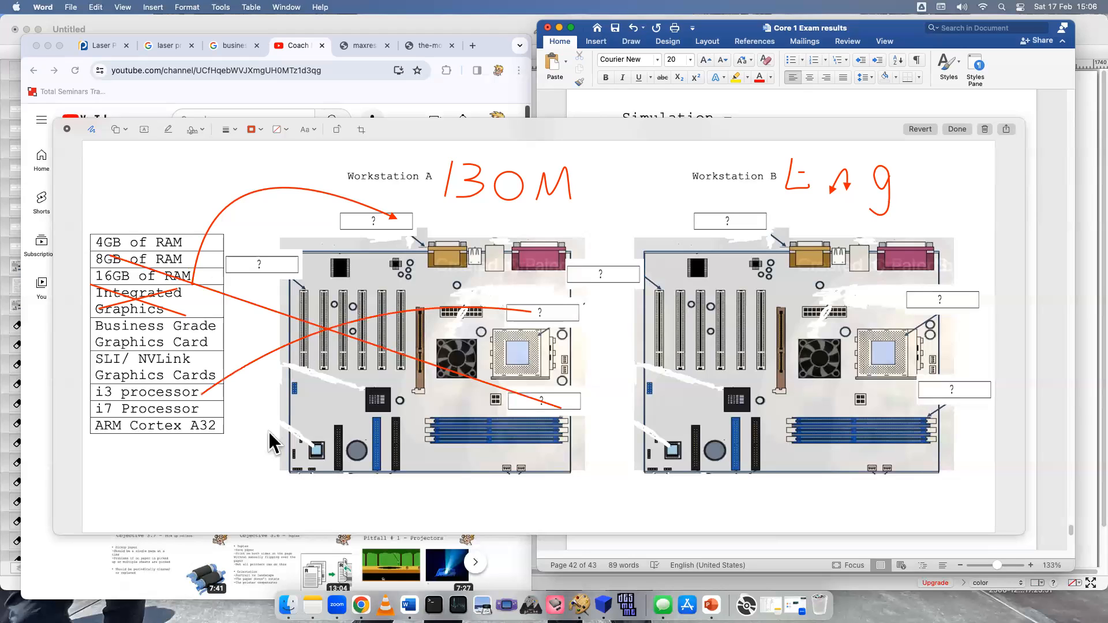
{"action": "mouse_move", "coordinate": [123, 433]}
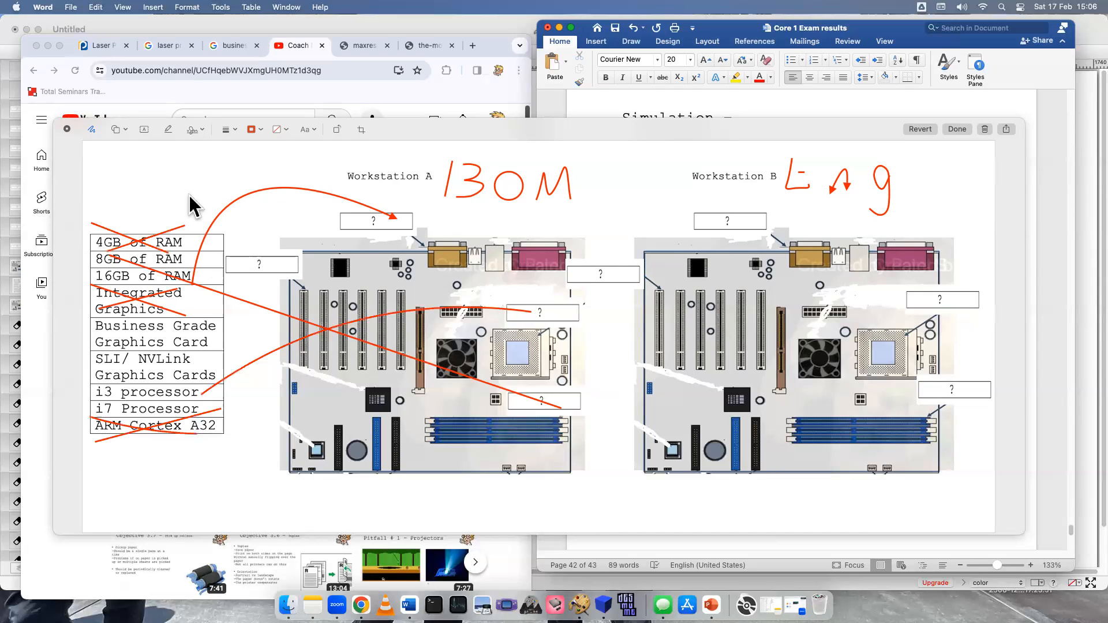
{"action": "mouse_move", "coordinate": [166, 329]}
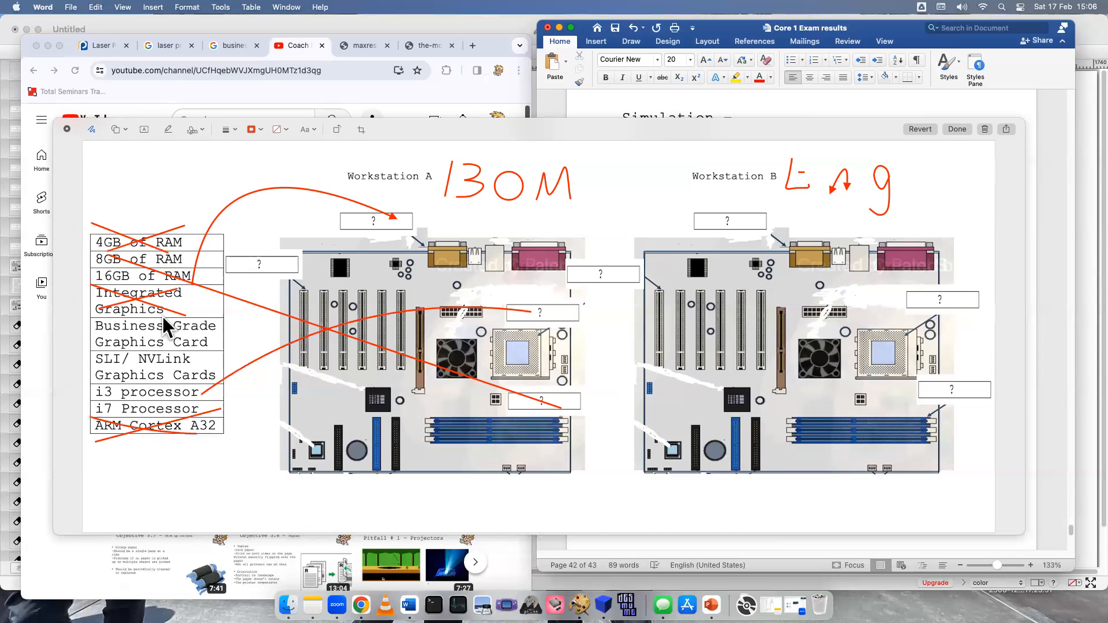
{"action": "mouse_move", "coordinate": [123, 371]}
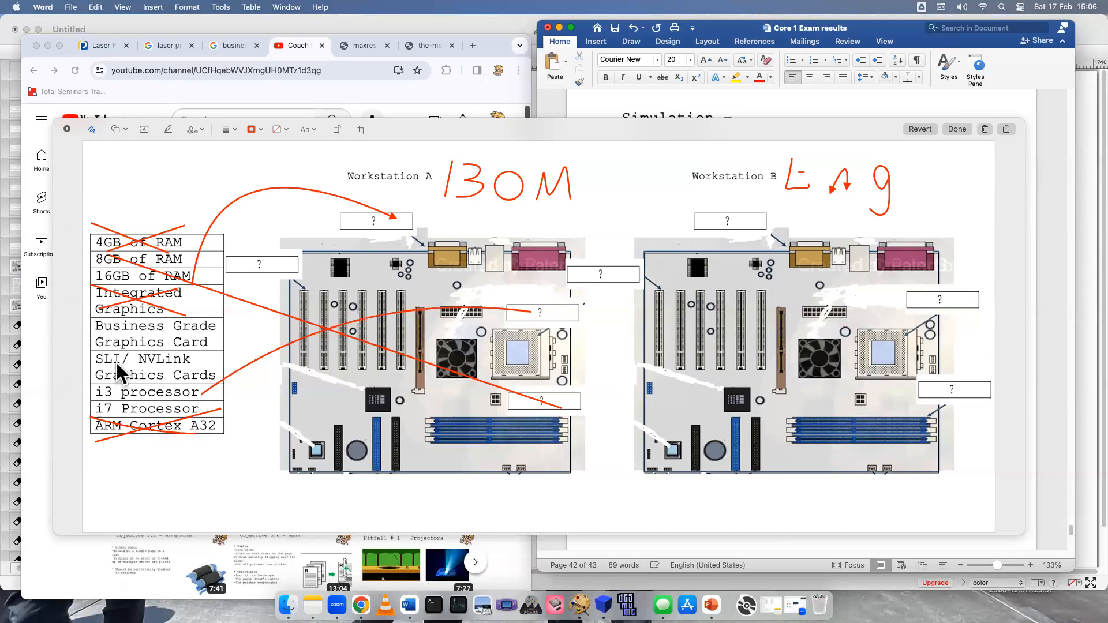
{"action": "mouse_move", "coordinate": [167, 371]}
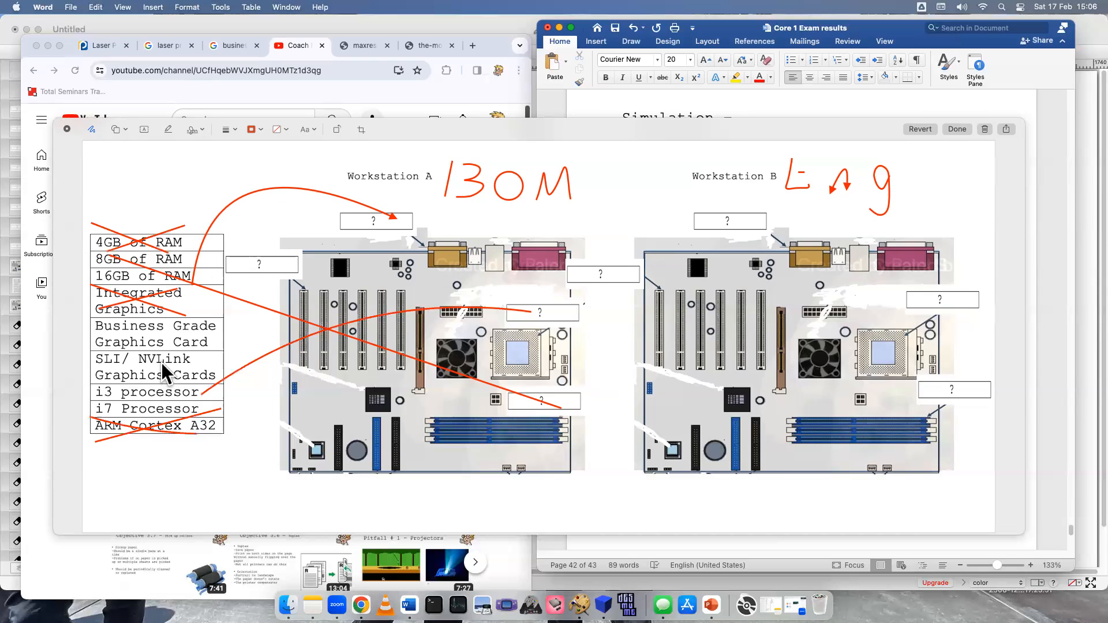
{"action": "mouse_move", "coordinate": [175, 367]}
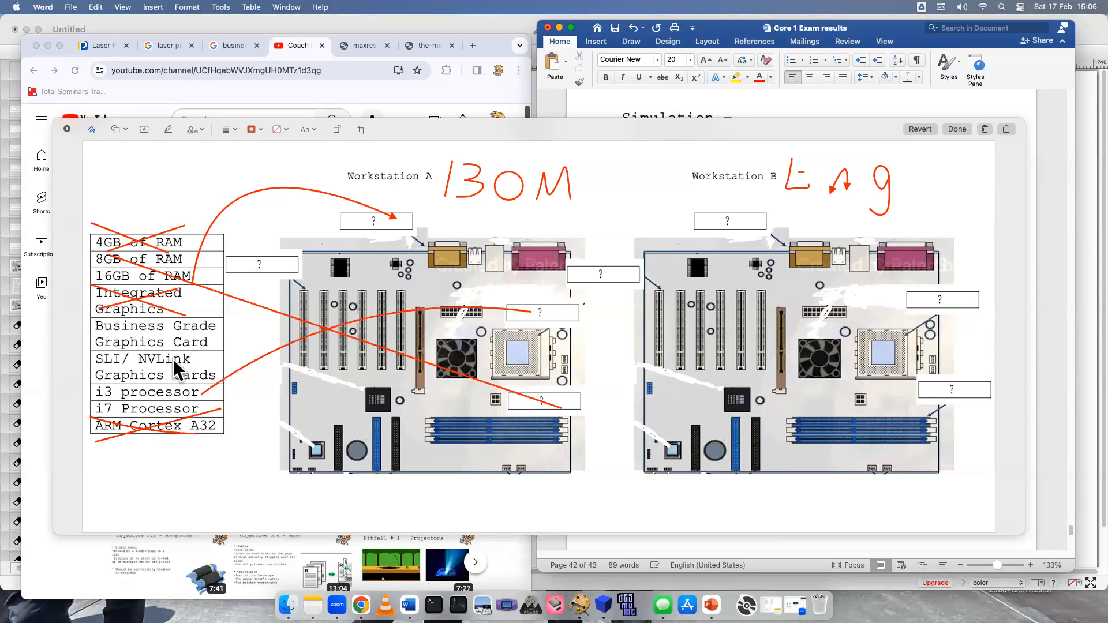
{"action": "mouse_move", "coordinate": [296, 336]}
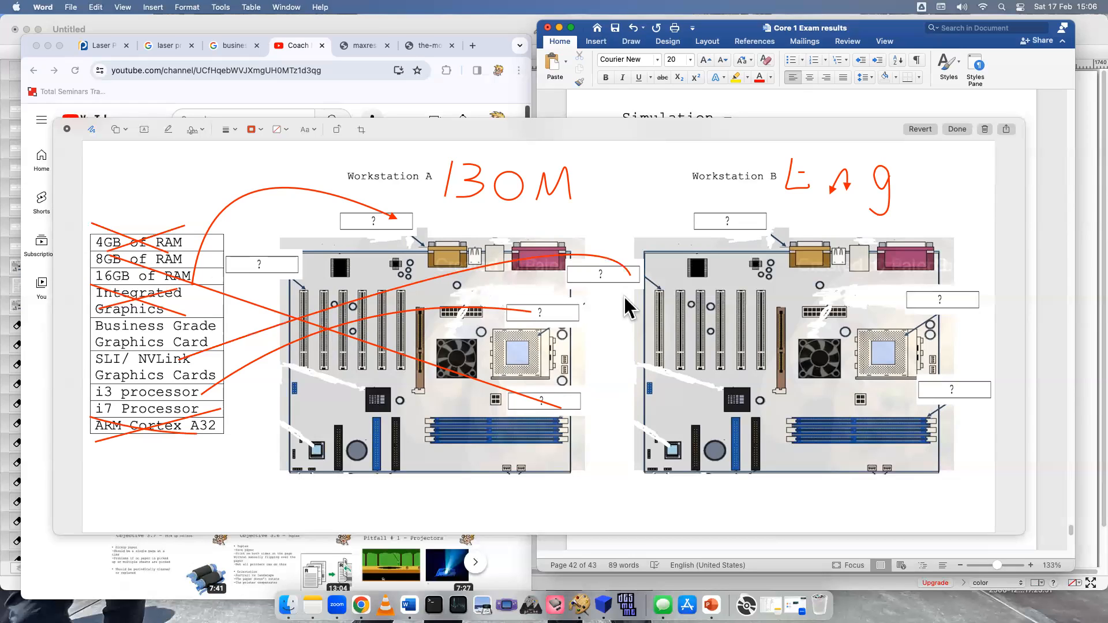
{"action": "mouse_move", "coordinate": [648, 332]}
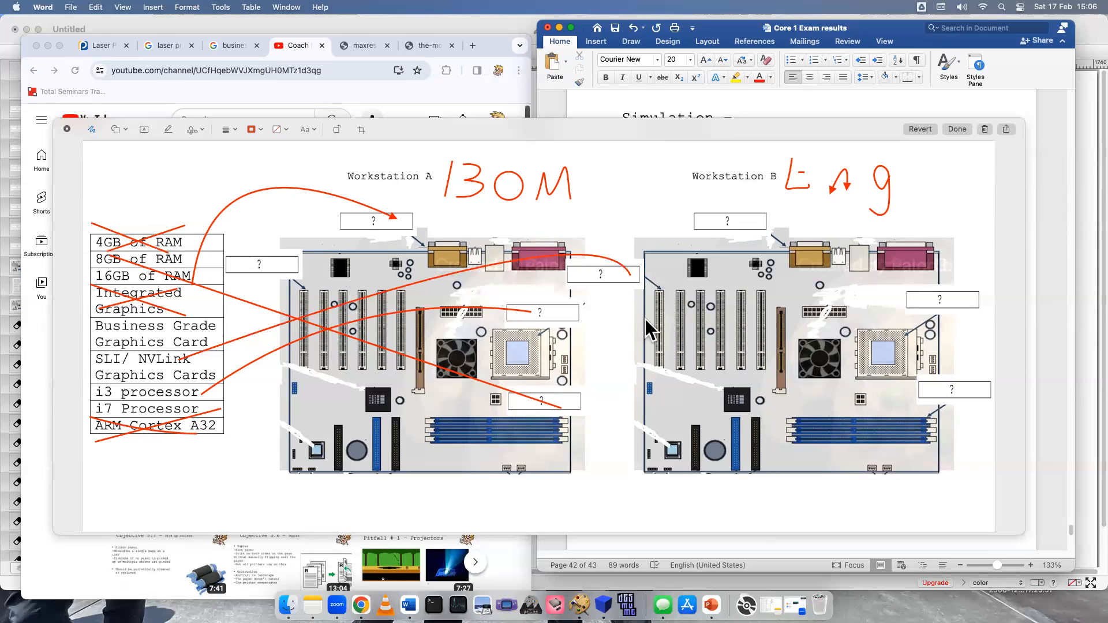
{"action": "mouse_move", "coordinate": [884, 293]}
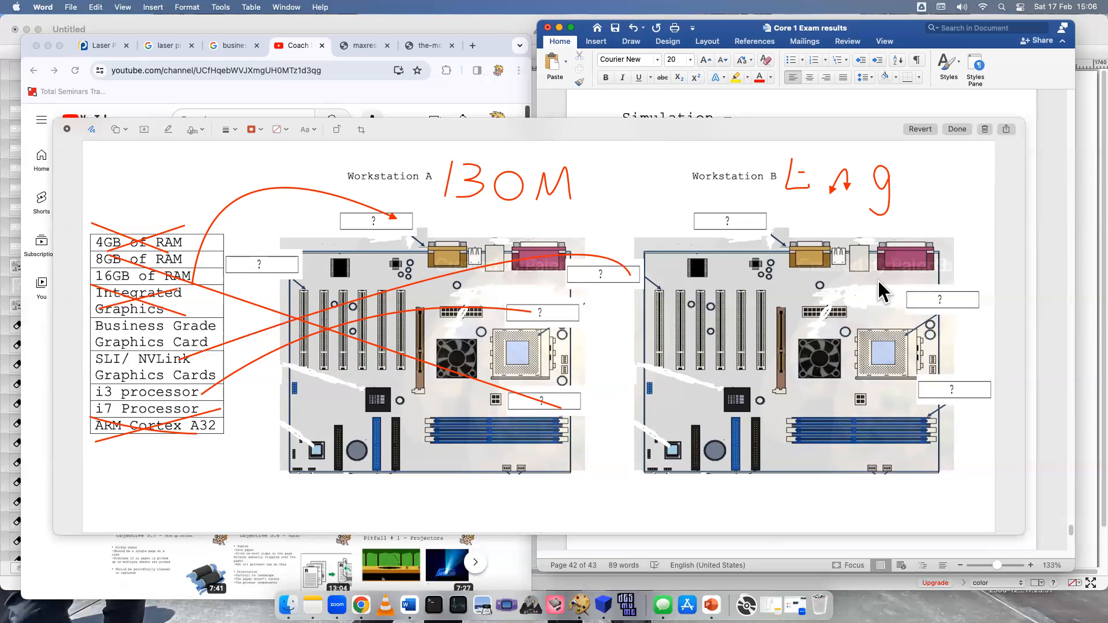
{"action": "mouse_move", "coordinate": [738, 237]}
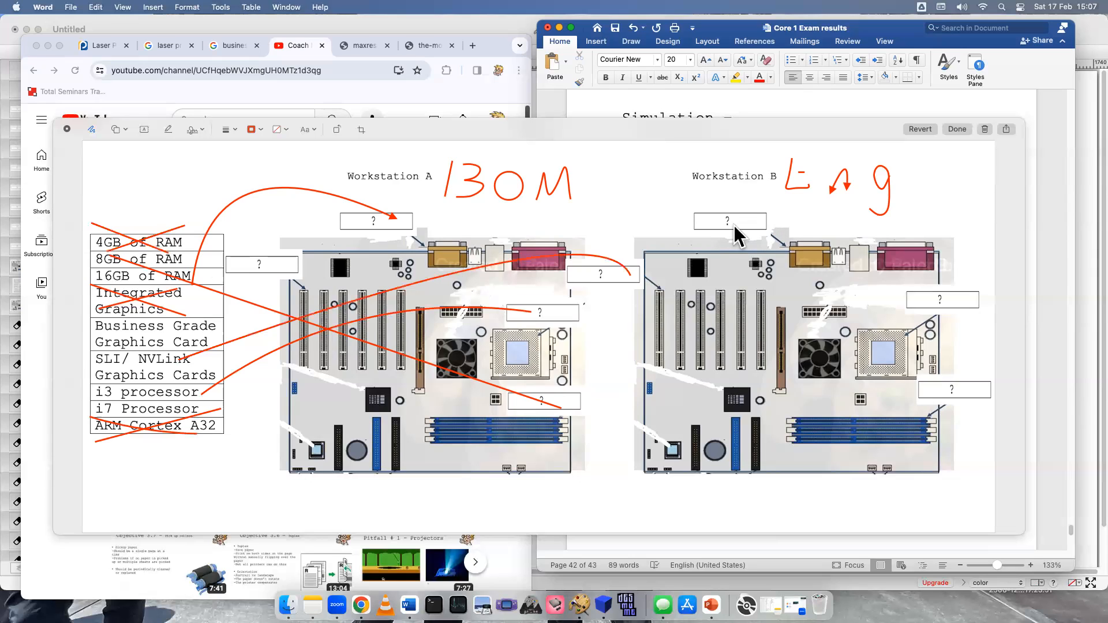
{"action": "mouse_move", "coordinate": [971, 308]}
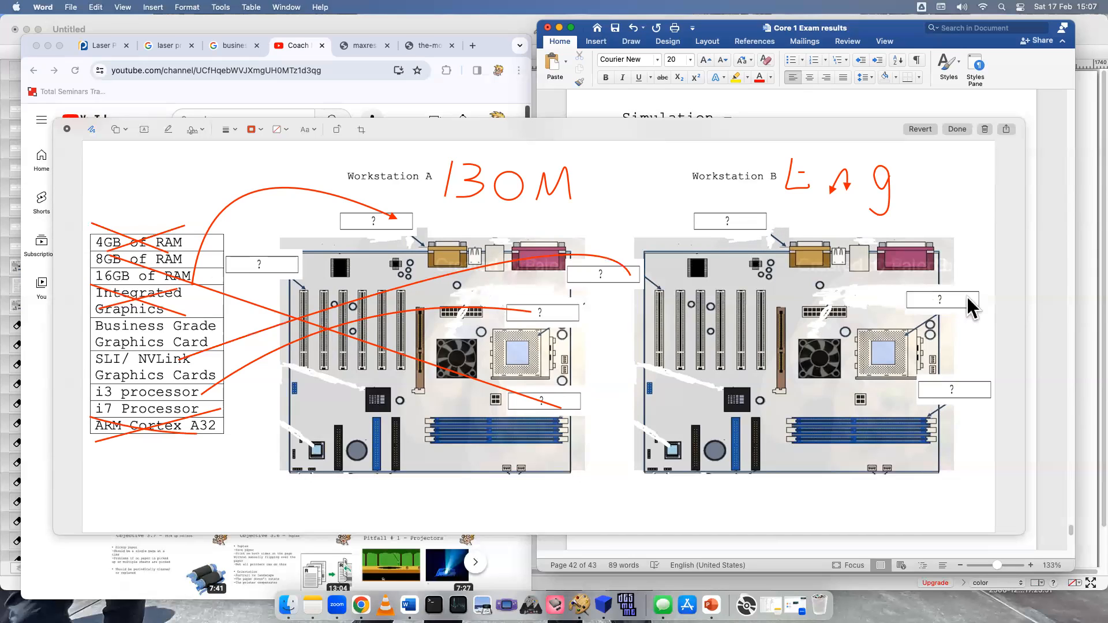
{"action": "mouse_move", "coordinate": [208, 417]}
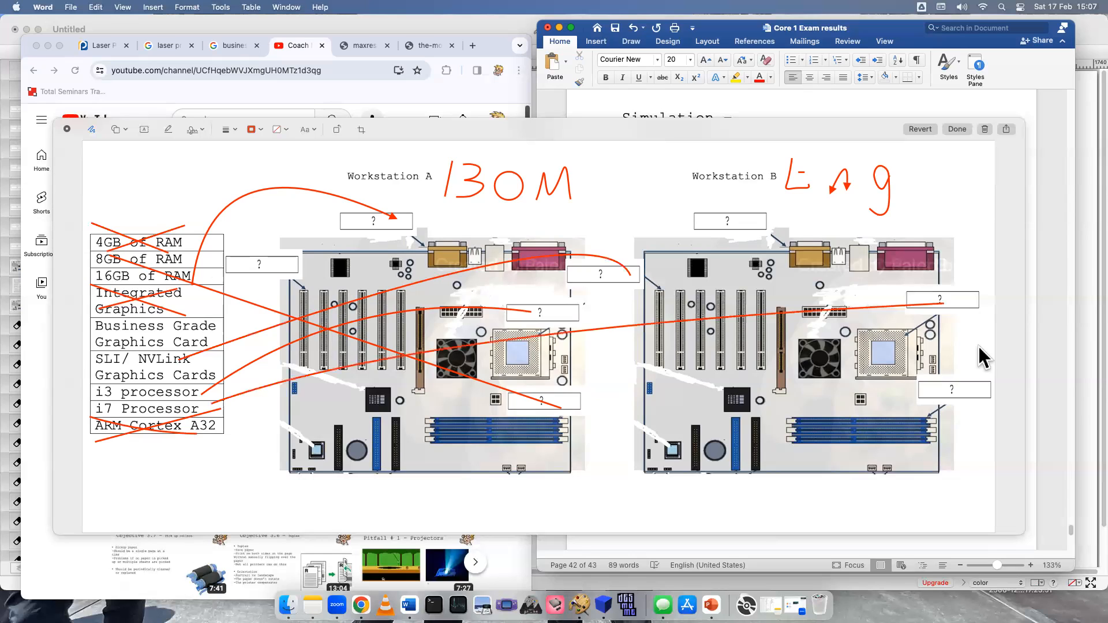
{"action": "mouse_move", "coordinate": [147, 366]}
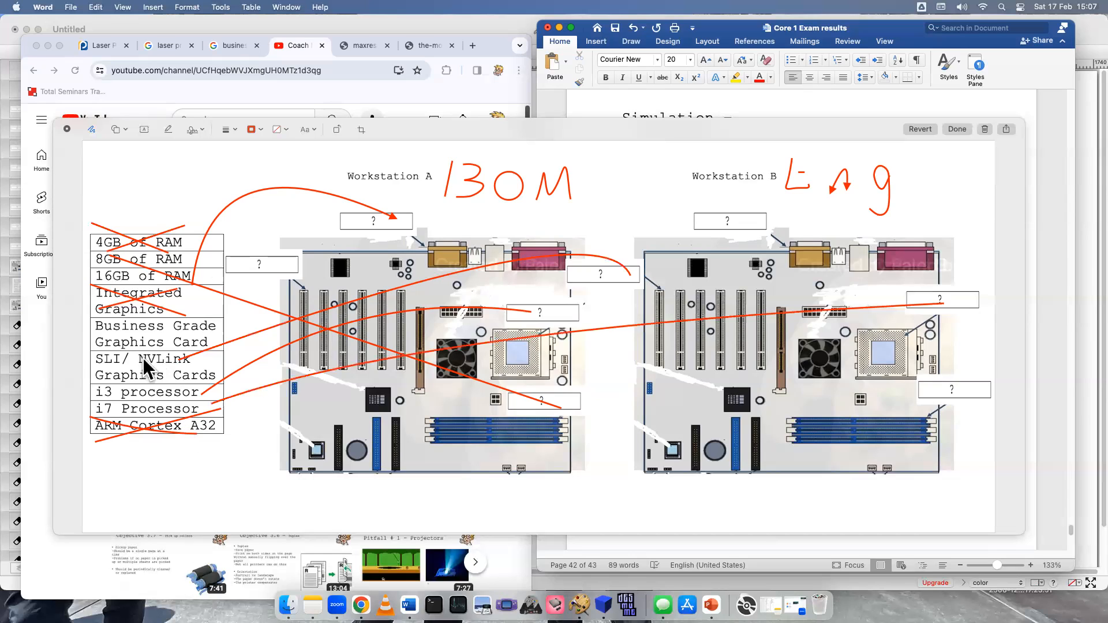
{"action": "mouse_move", "coordinate": [123, 346]}
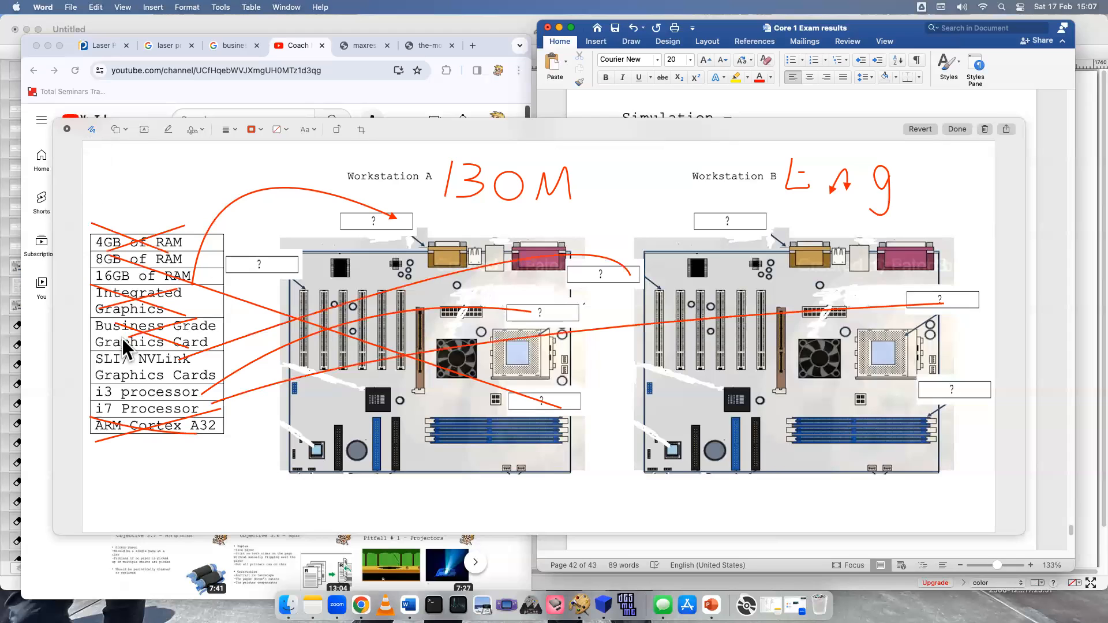
{"action": "mouse_move", "coordinate": [148, 283]}
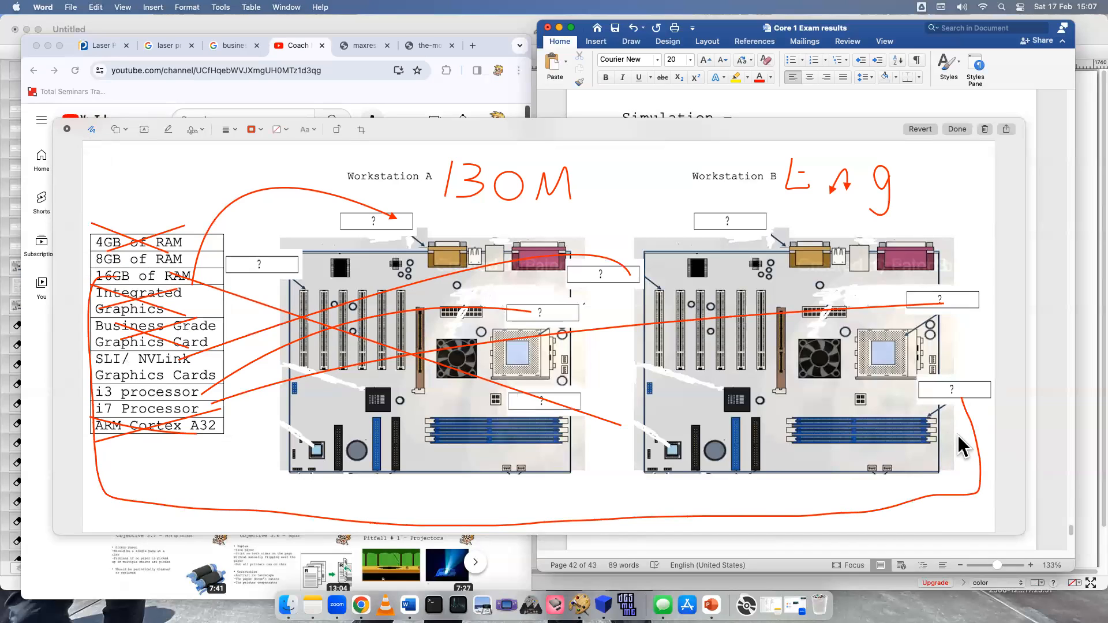
{"action": "mouse_move", "coordinate": [627, 253]}
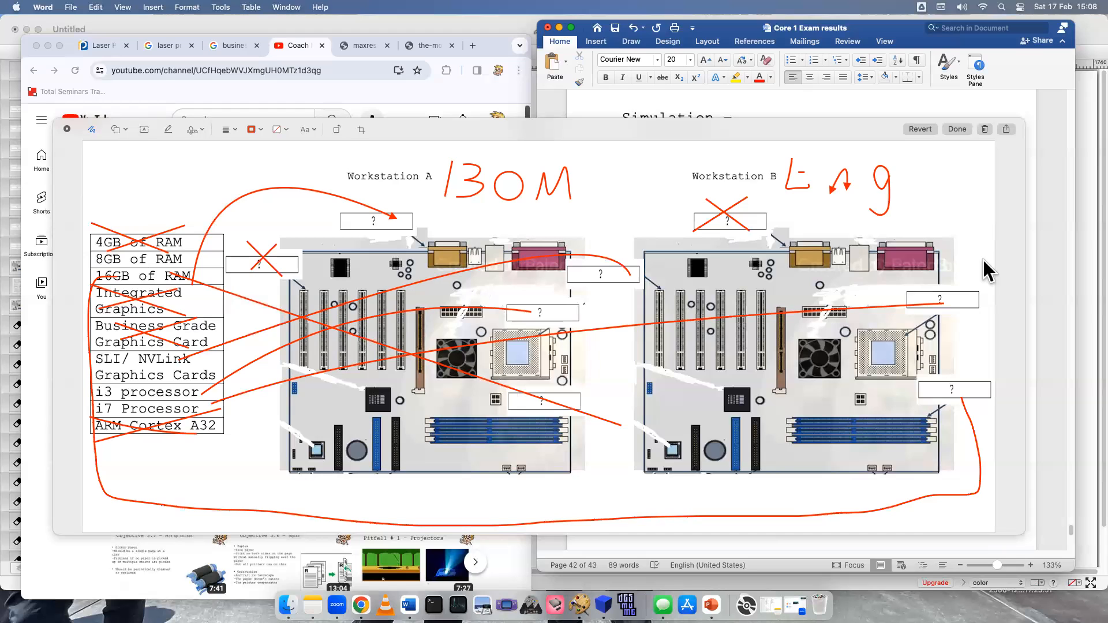
{"action": "mouse_move", "coordinate": [594, 476]}
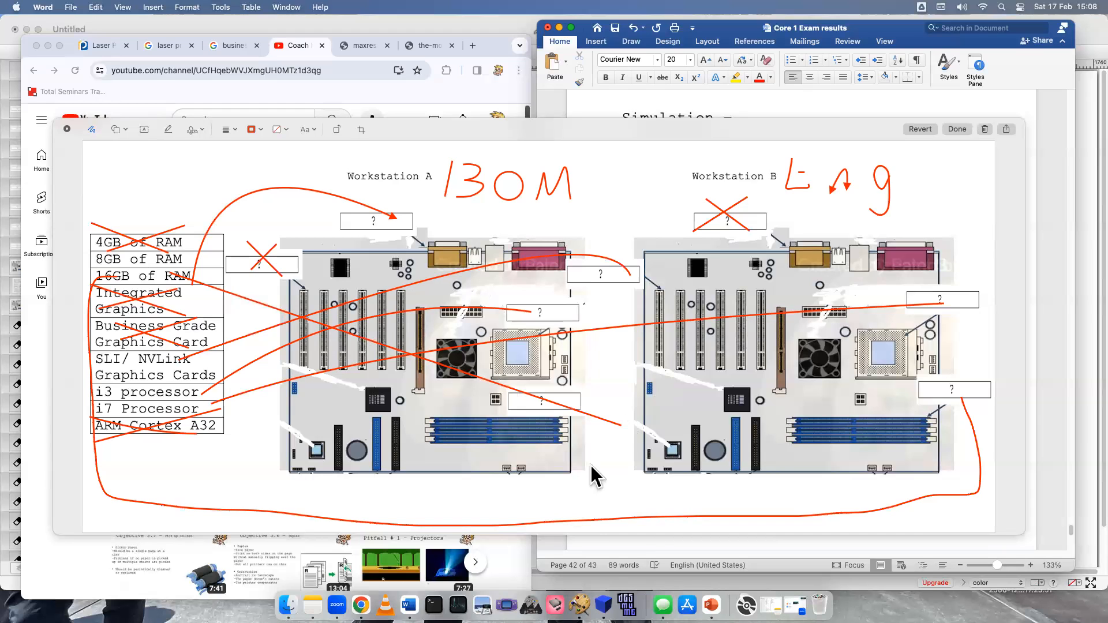
{"action": "mouse_move", "coordinate": [815, 590]}
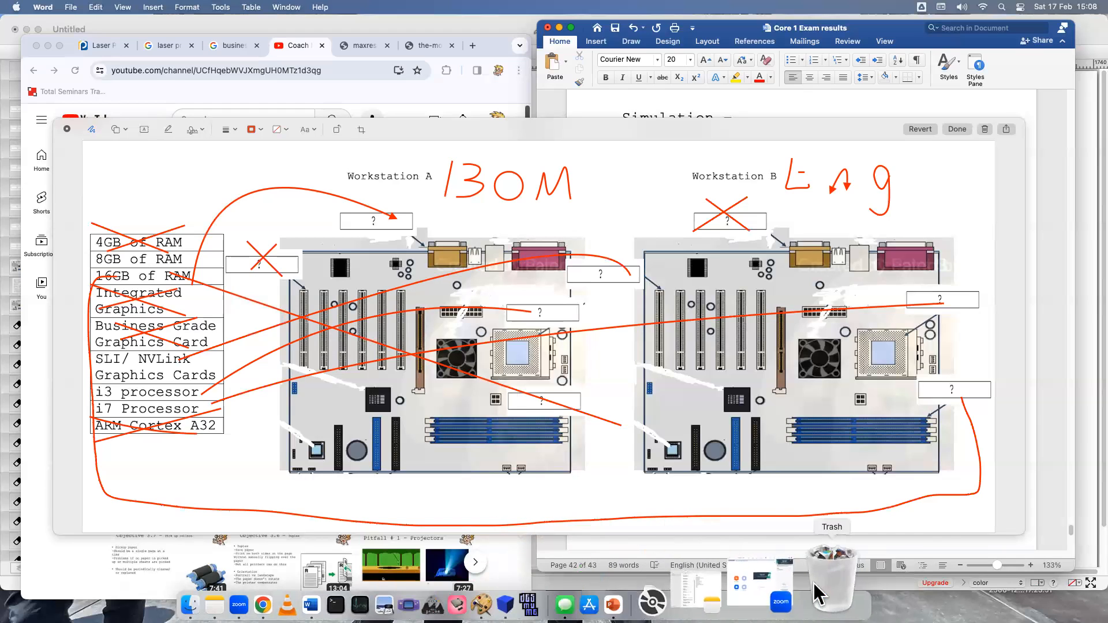